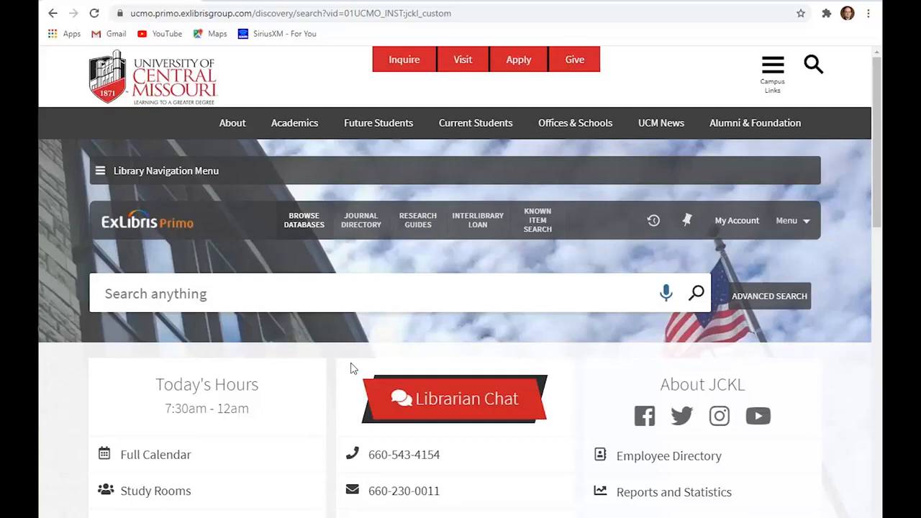
mouse_move(340, 362)
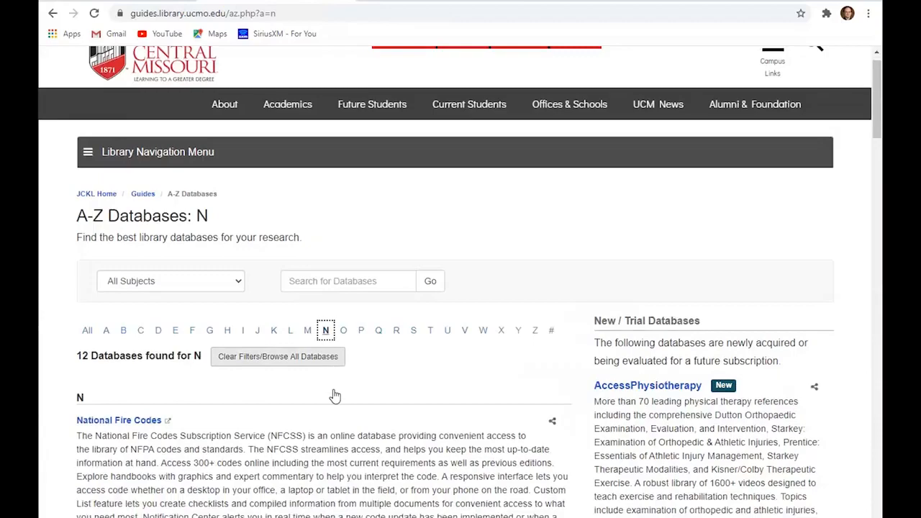
- Scroll the N databases list and open Newspapers.com – World Collection
scroll(down, 3)
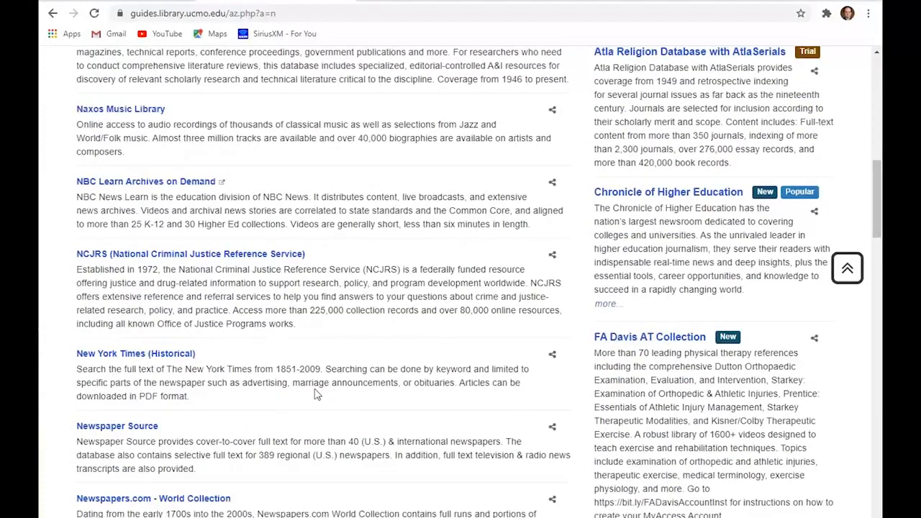
click(153, 498)
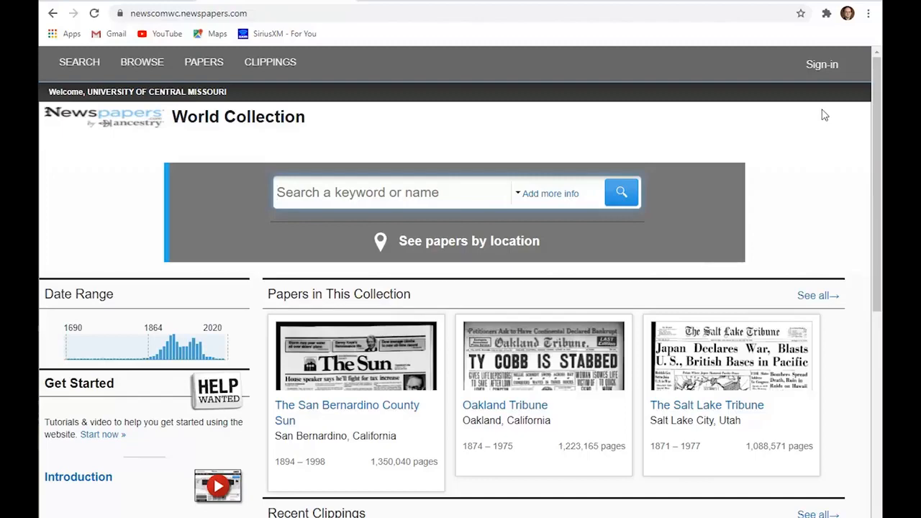
- Sign in to the Newspapers.com archive with the registered email and password
click(822, 64)
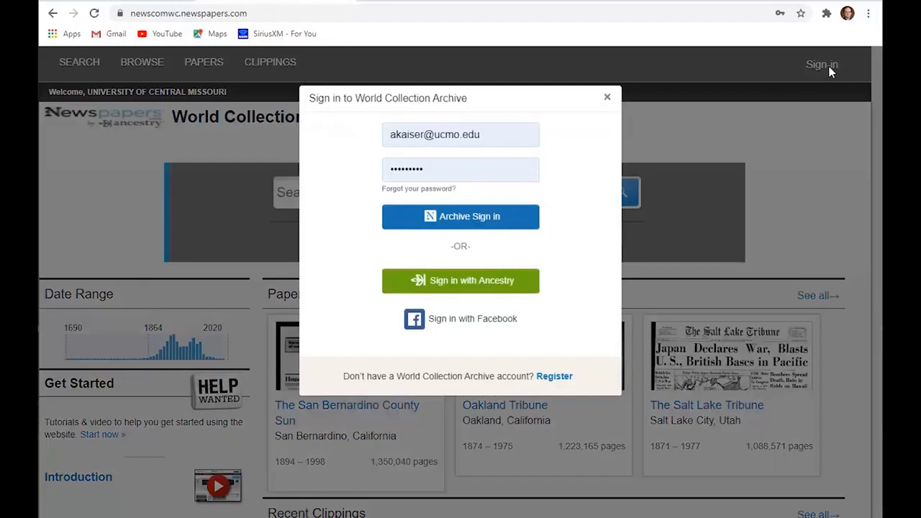
mouse_move(474, 239)
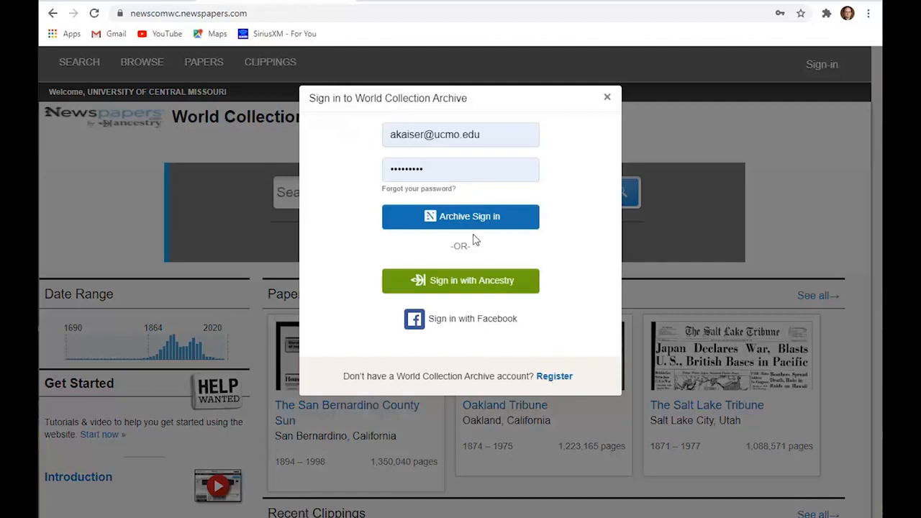
click(460, 216)
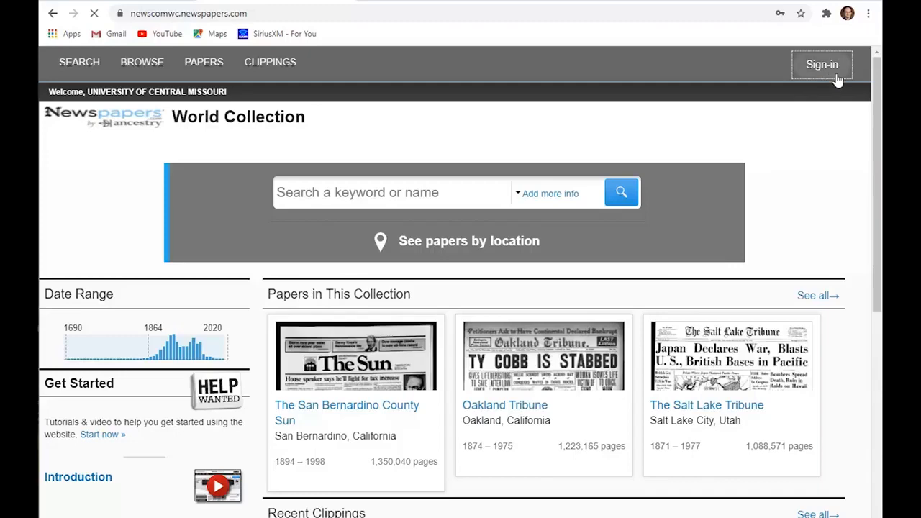
click(822, 64)
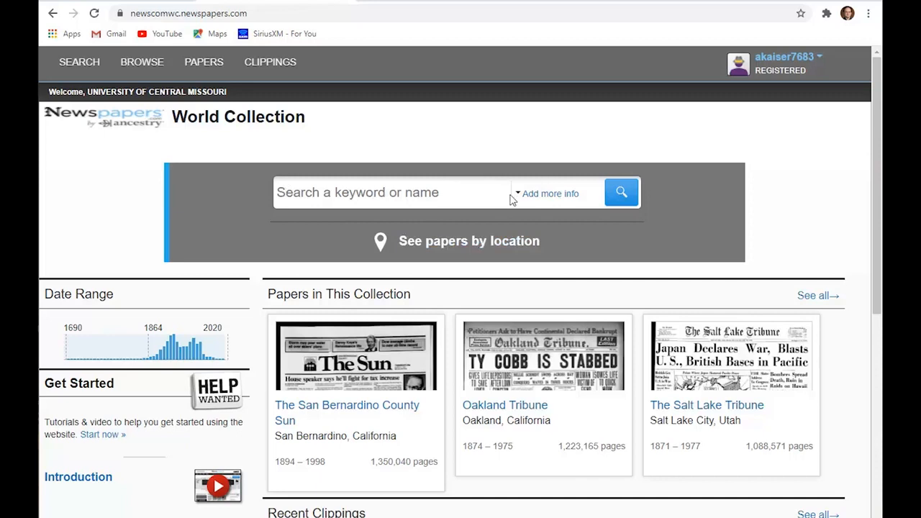
- Reveal the extra location and date search fields, then go to Browse Newspapers
click(550, 193)
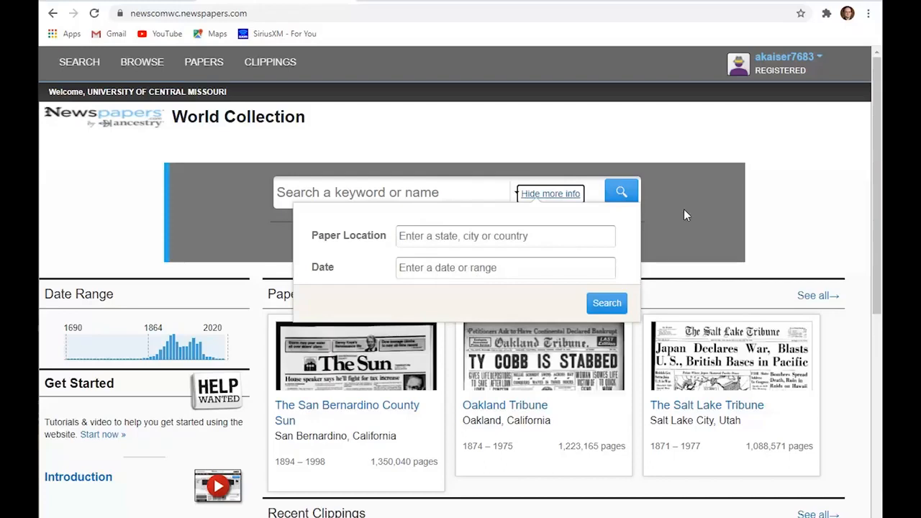
click(142, 62)
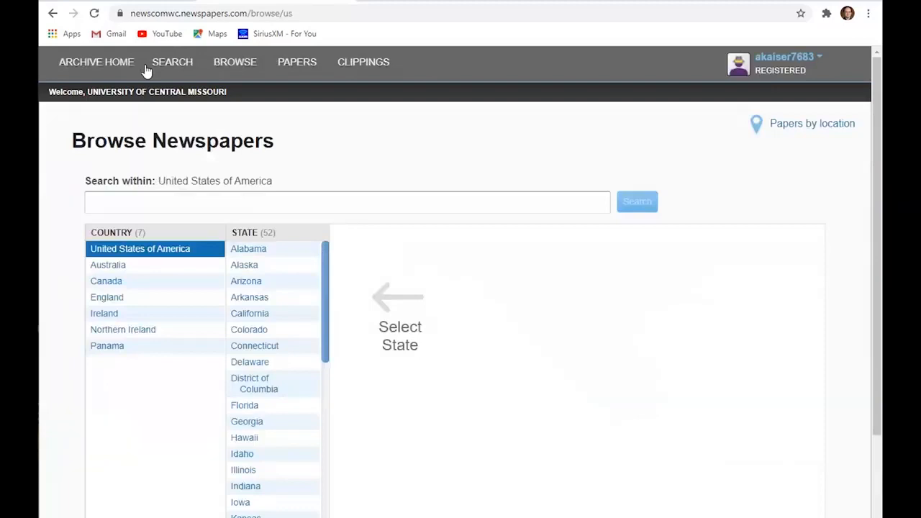
- Pick Missouri in the State list and Sedalia in the City list
scroll(down, 3)
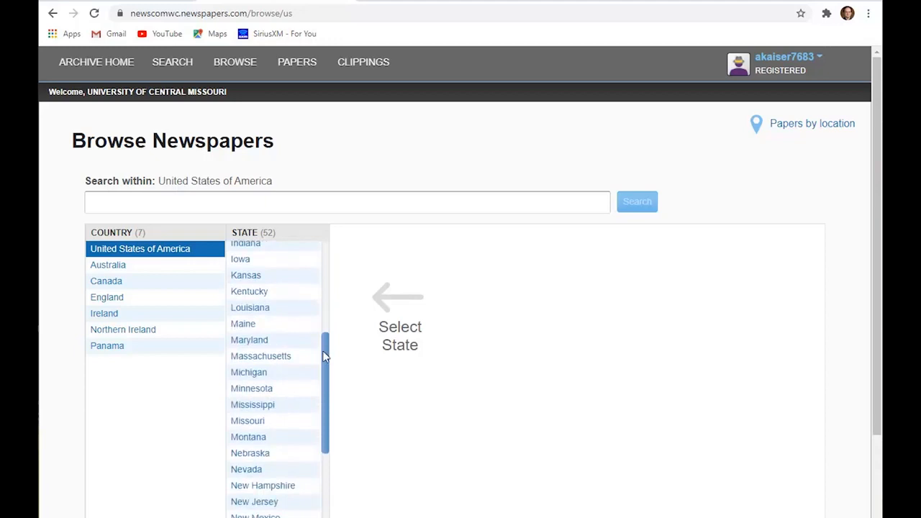
click(248, 421)
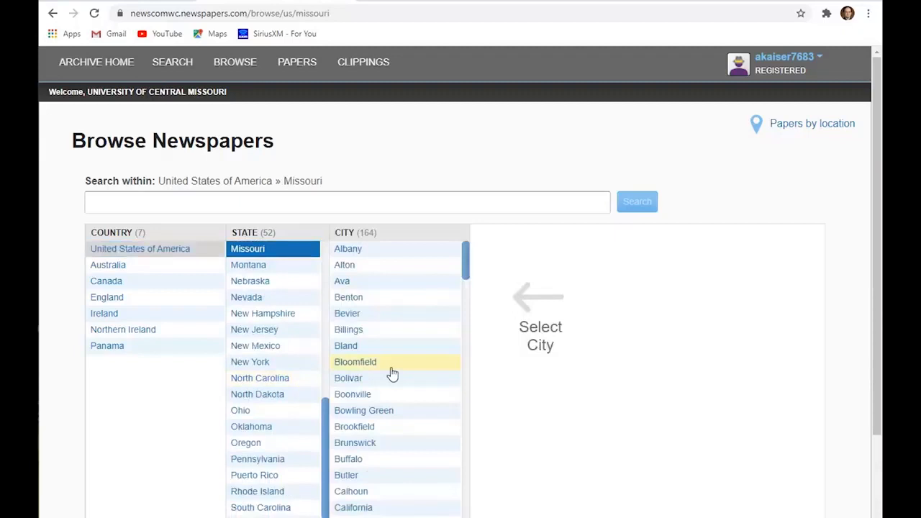
scroll(down, 3)
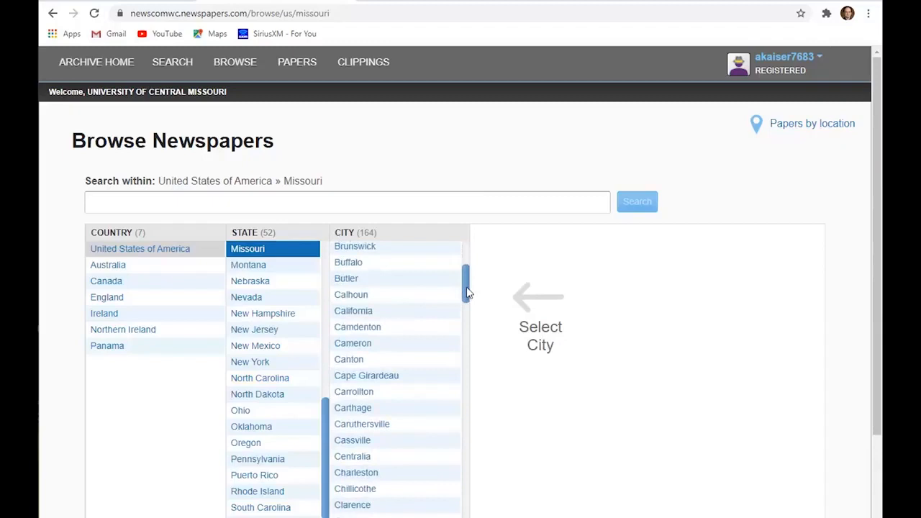
scroll(down, 3)
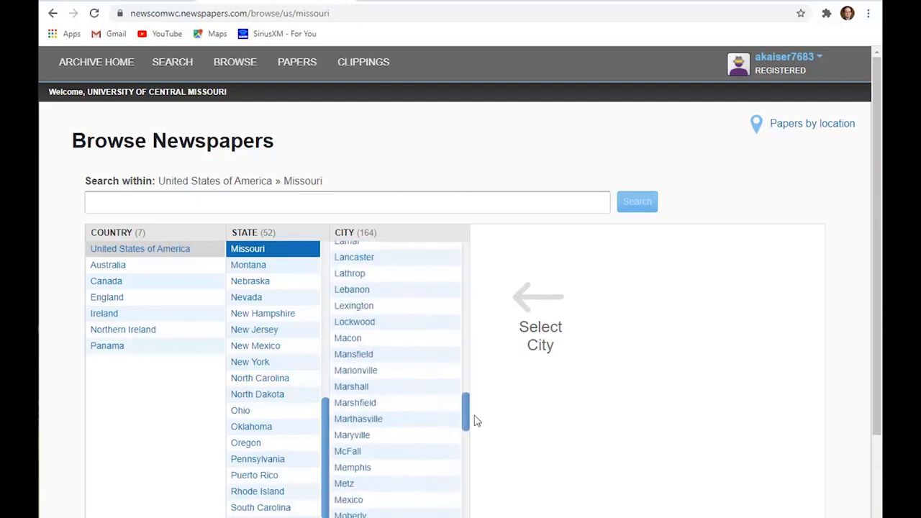
scroll(down, 3)
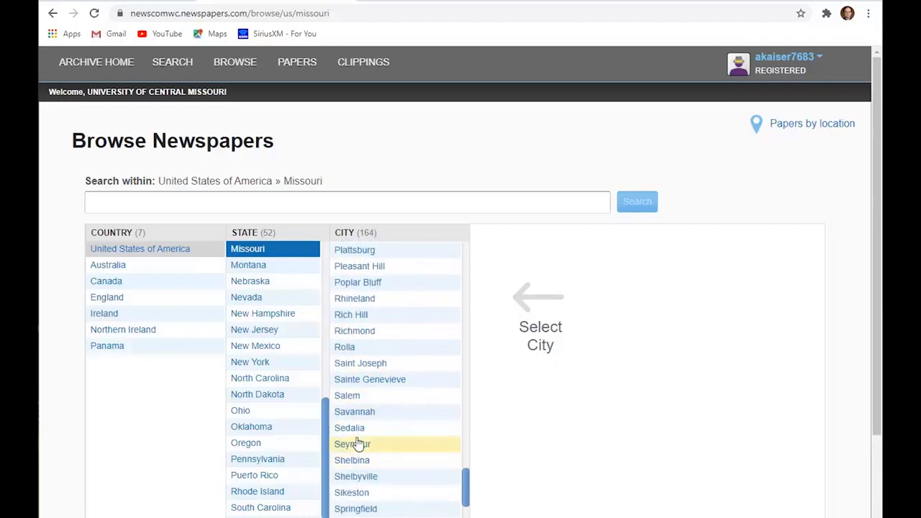
click(349, 427)
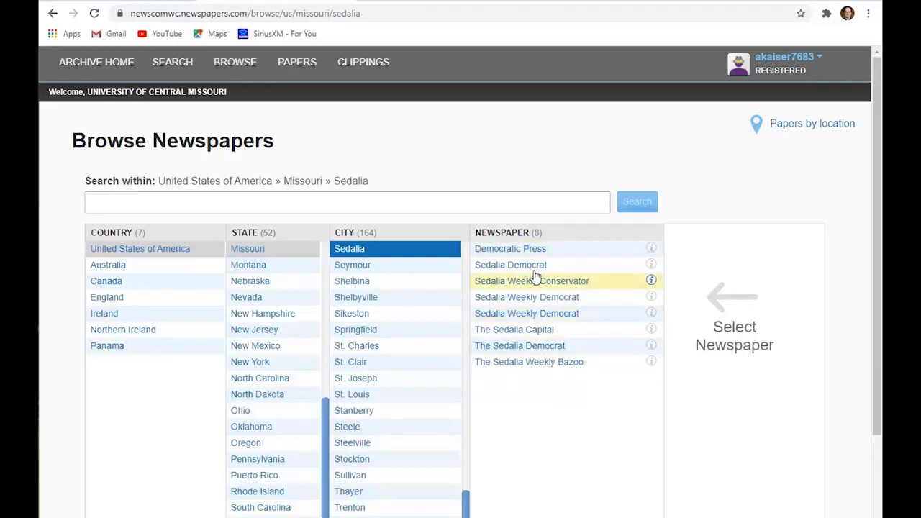
- Choose The Sedalia Democrat, year 1965, April, and the 4 April 1965 issue
click(519, 346)
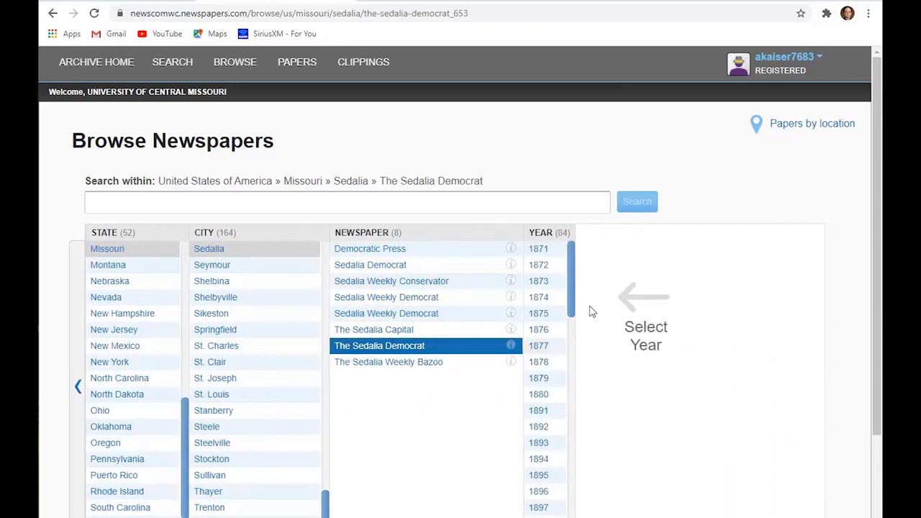
scroll(down, 3)
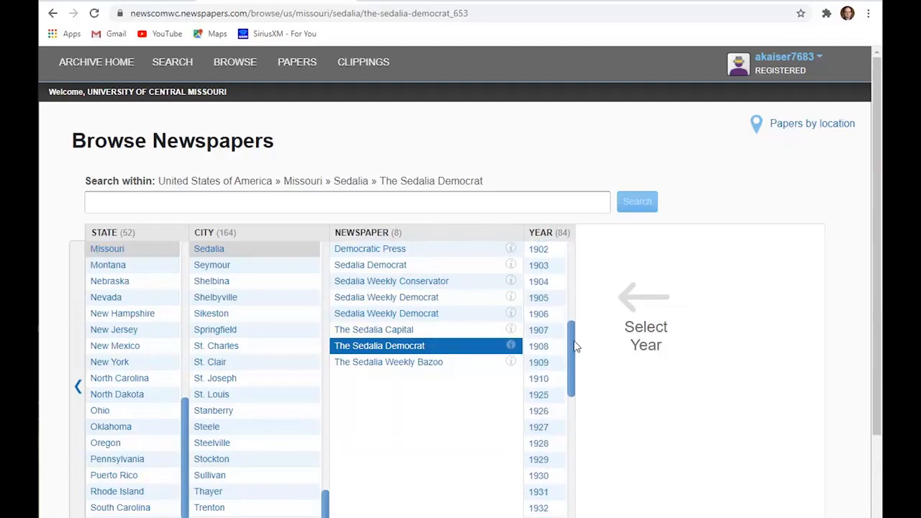
scroll(down, 3)
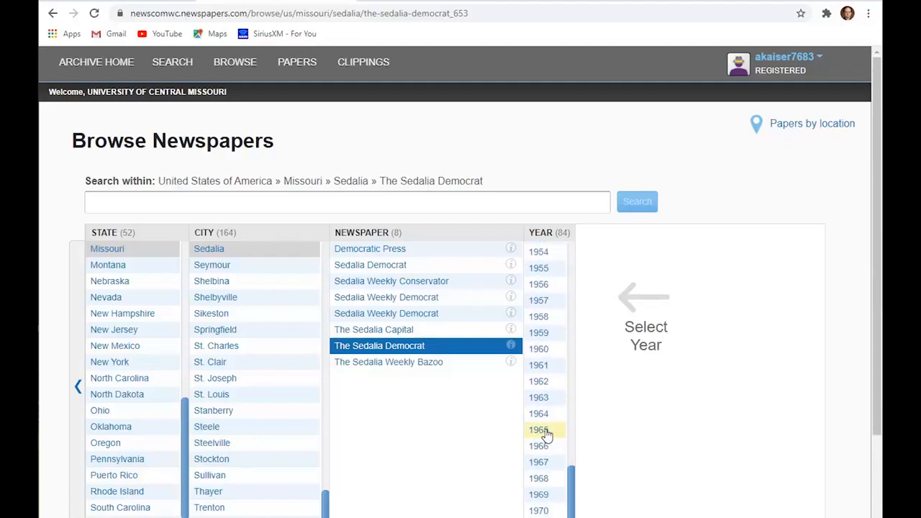
click(538, 429)
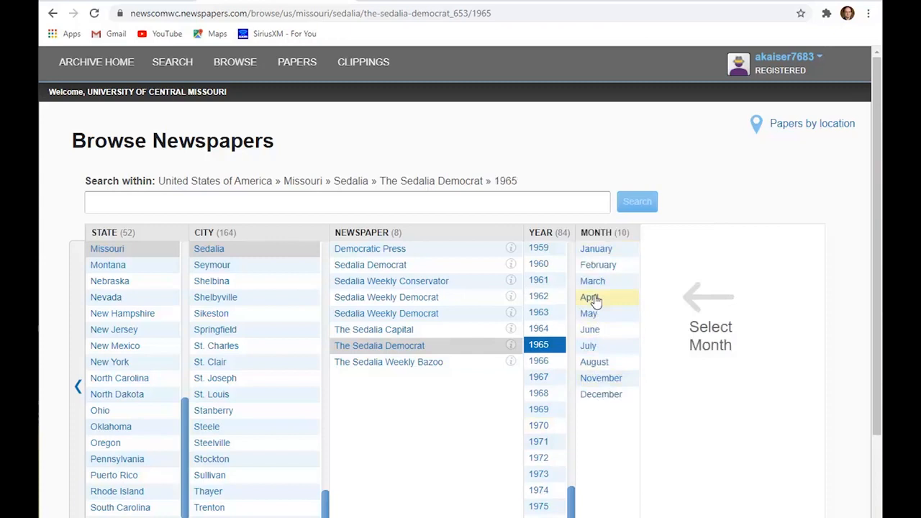
click(593, 297)
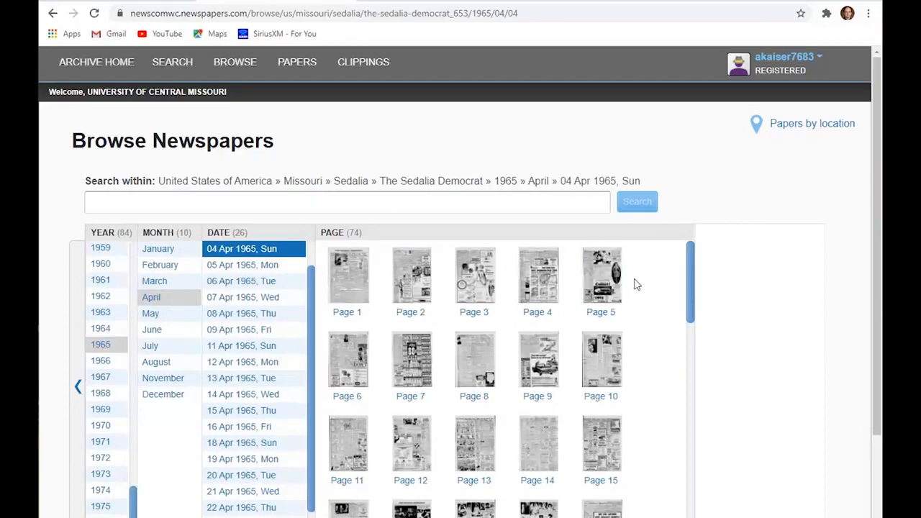
scroll(down, 3)
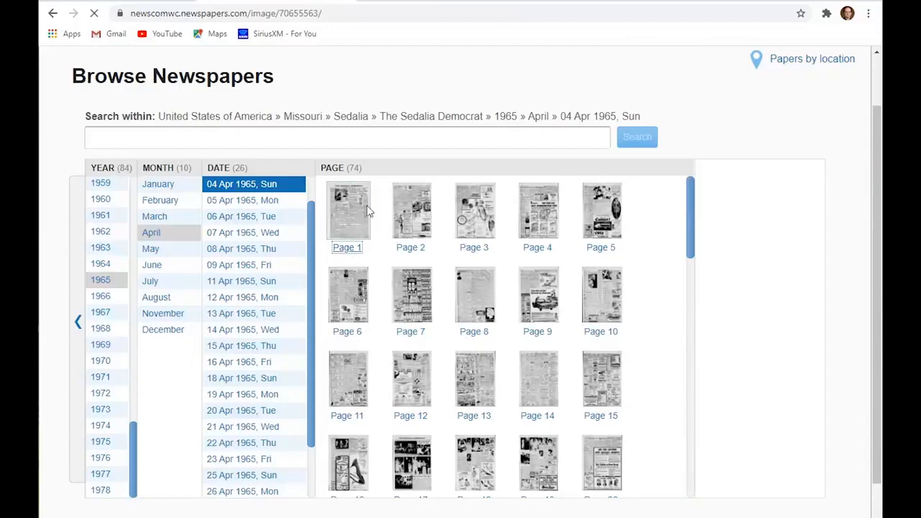
- Open and zoom into the issue's front page, then move to page 2
click(348, 210)
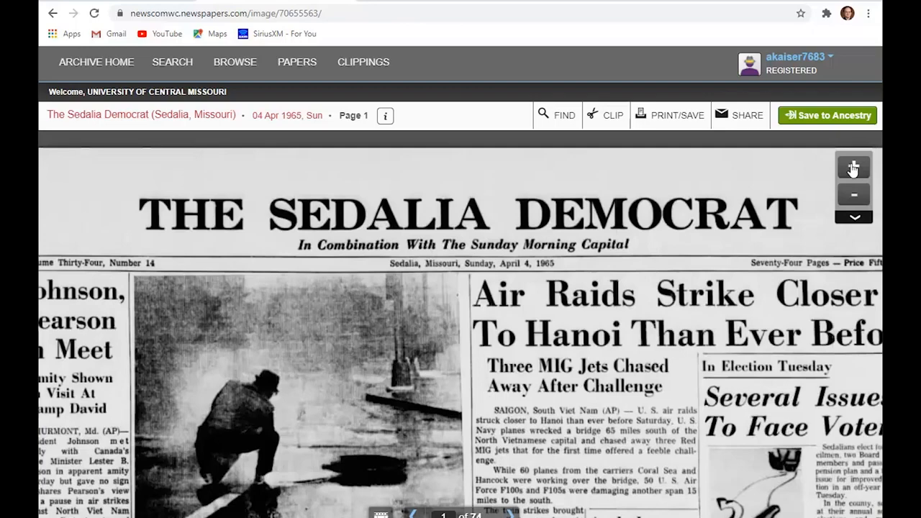
click(854, 167)
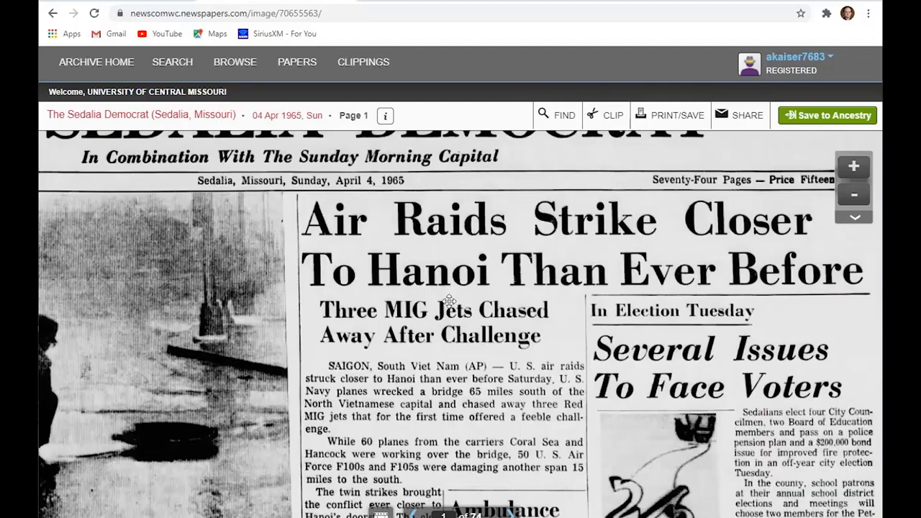
click(854, 166)
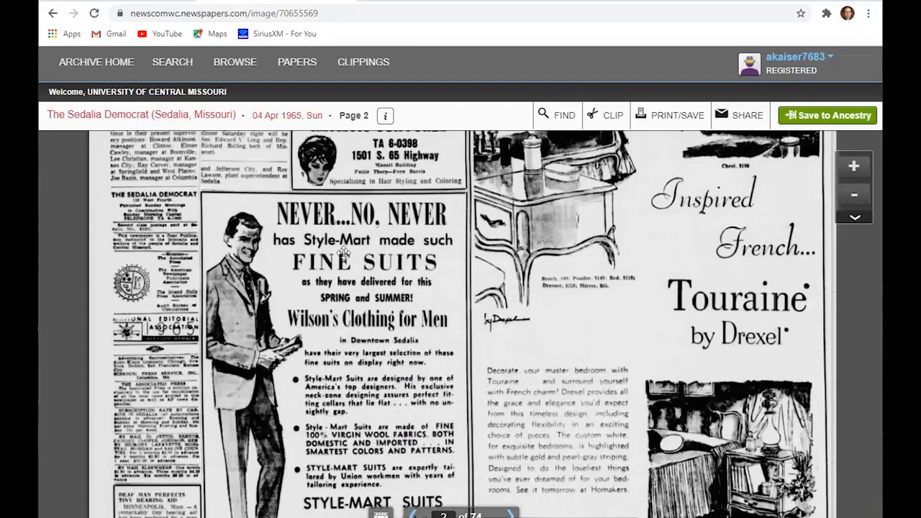
scroll(down, 3)
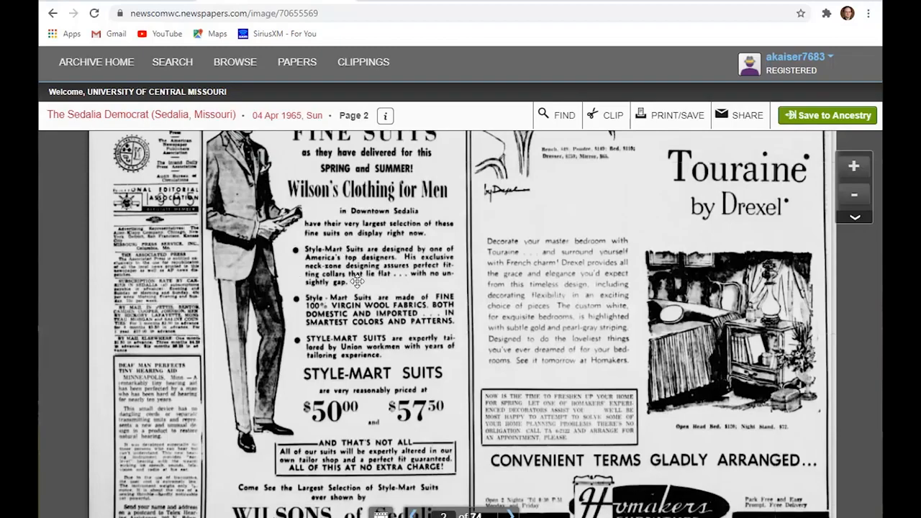
scroll(up, 3)
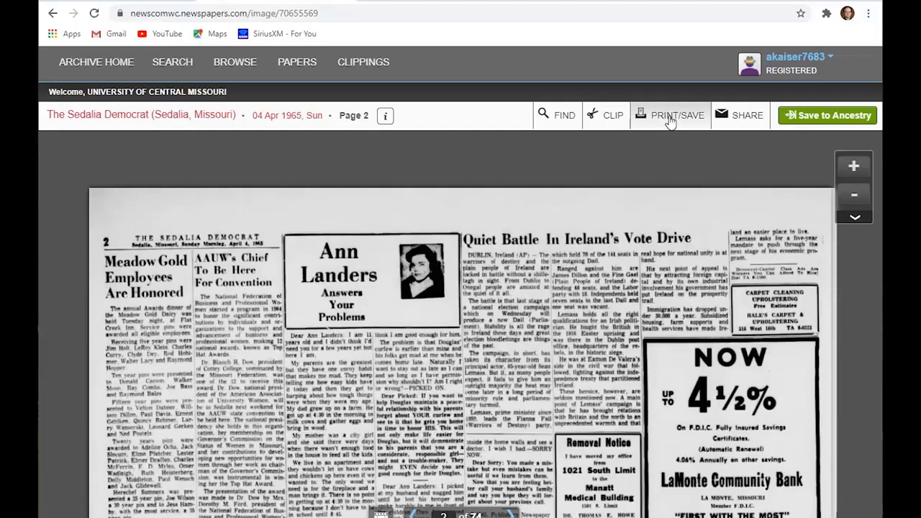
- Use PRINT/SAVE to select a portion of page 2 and save it as PDF
click(669, 115)
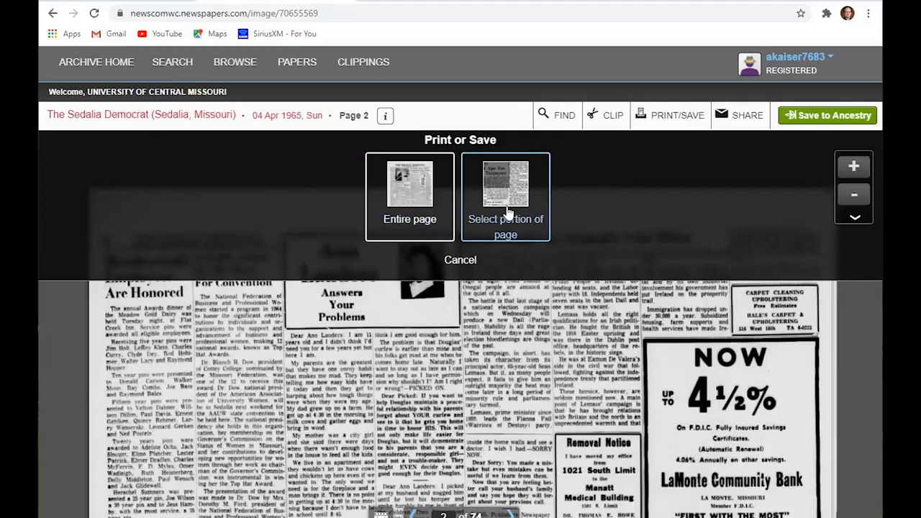
click(409, 197)
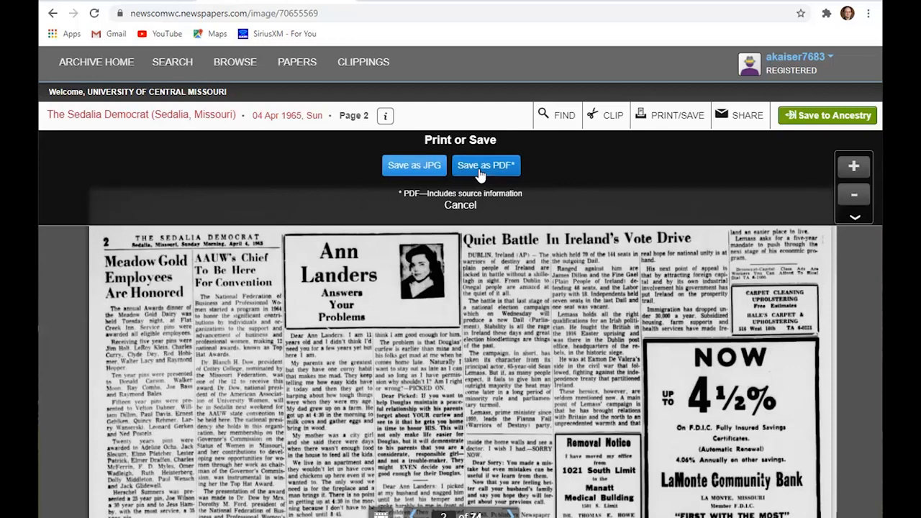
click(486, 165)
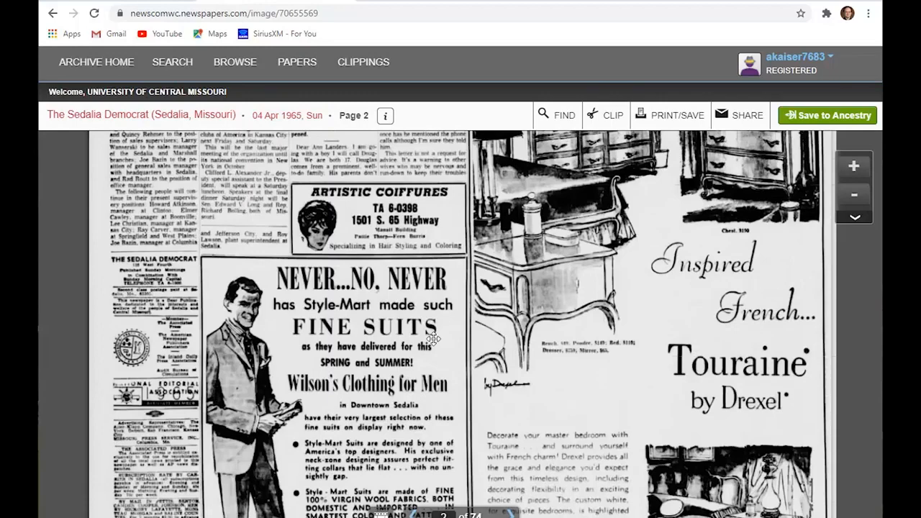
- Clip the Style-Mart suits ad for Wilson's Clothing for Men and close the share popup
click(612, 115)
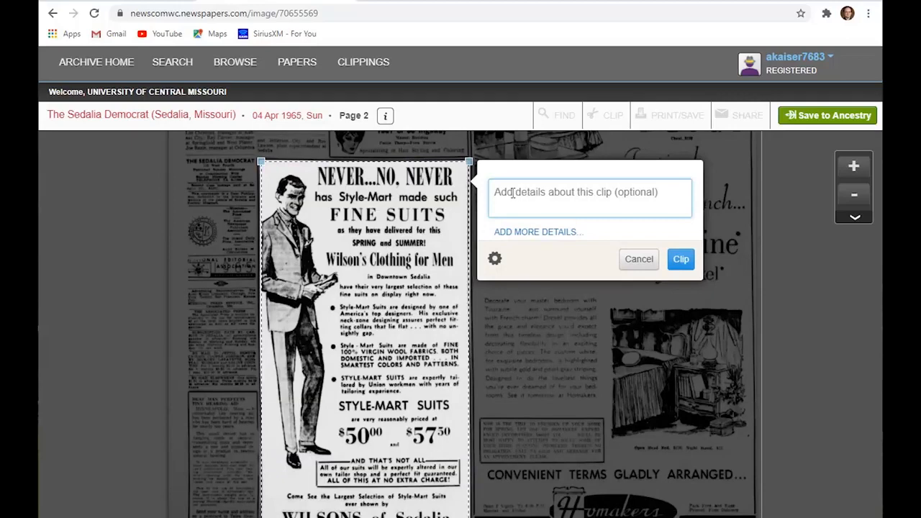
click(680, 259)
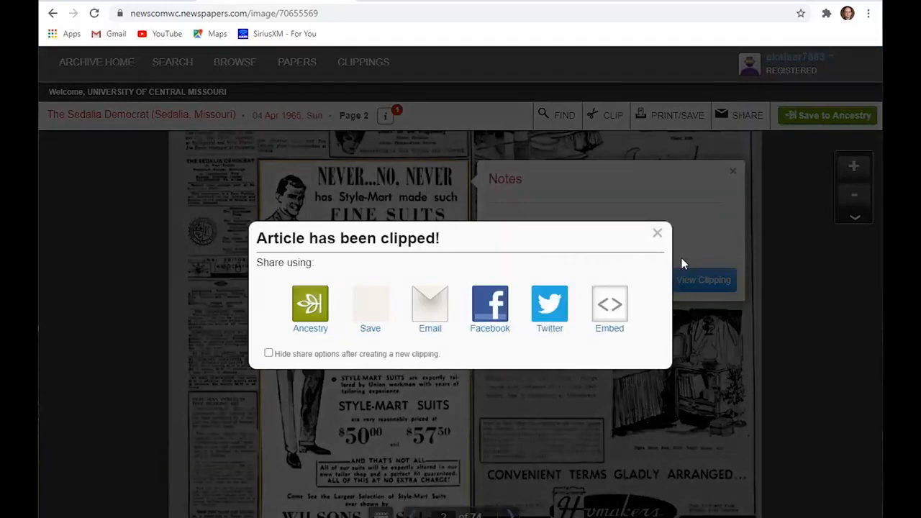
mouse_move(621, 243)
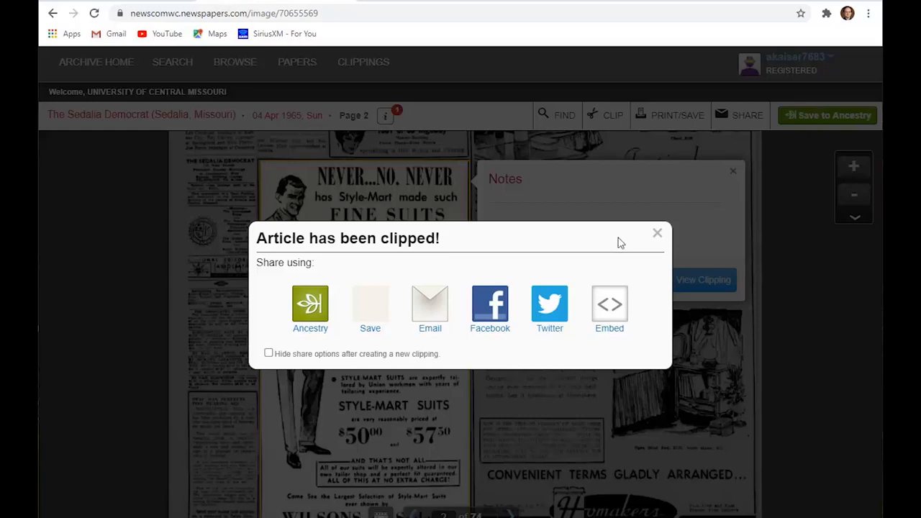
mouse_move(550, 317)
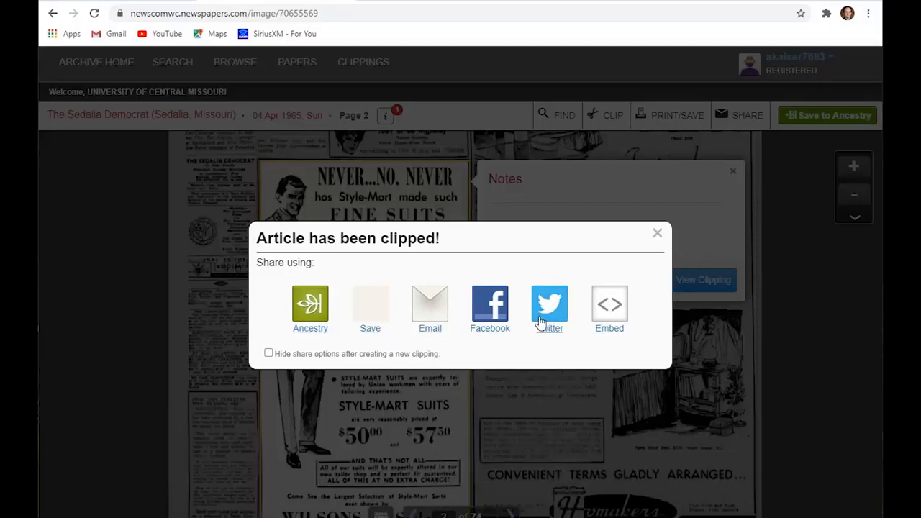
click(656, 233)
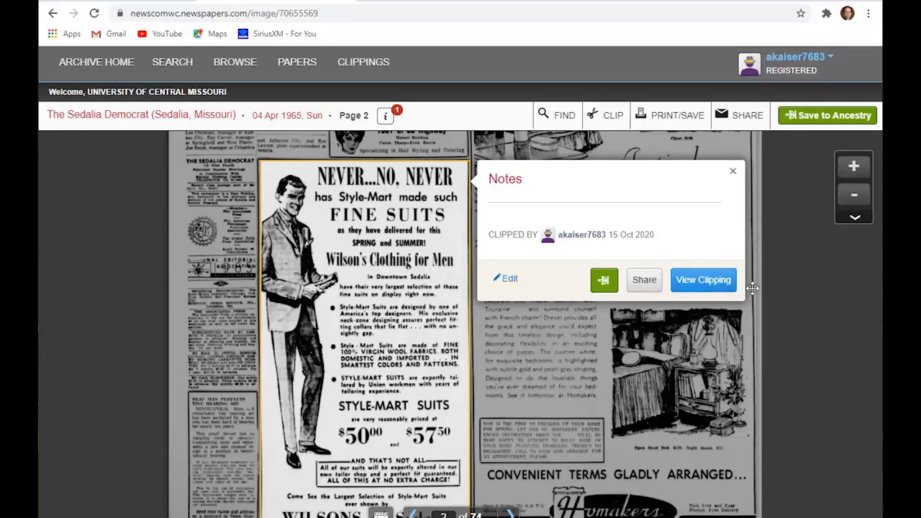
mouse_move(362, 62)
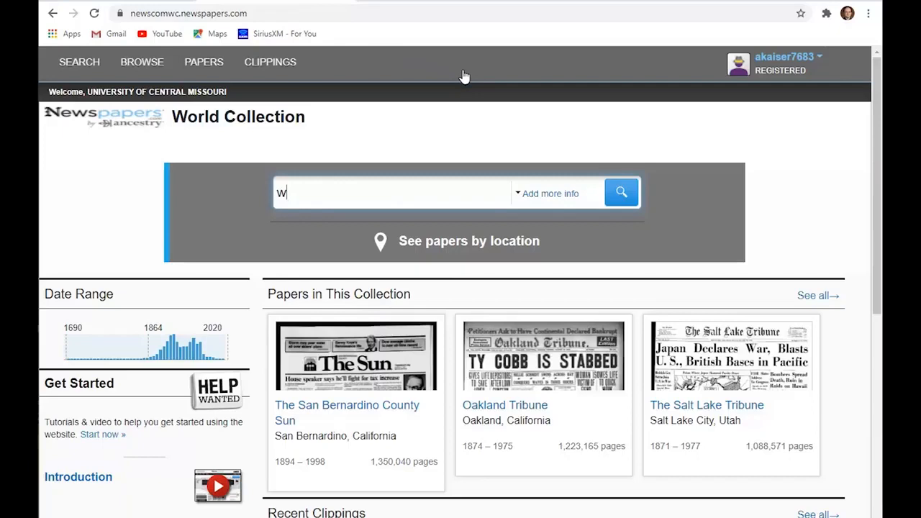
- Search for 'warrensburg' with Paper Location set to Missouri
text(arrensburg)
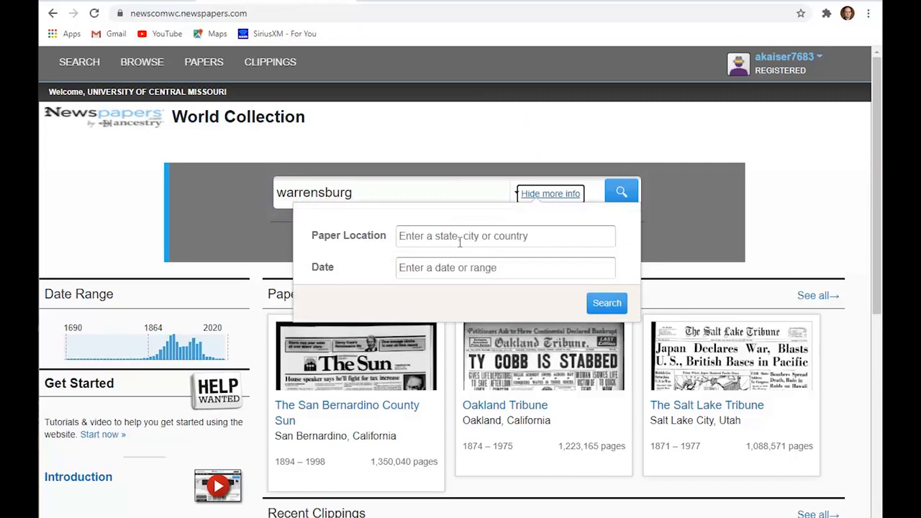
text(missouri)
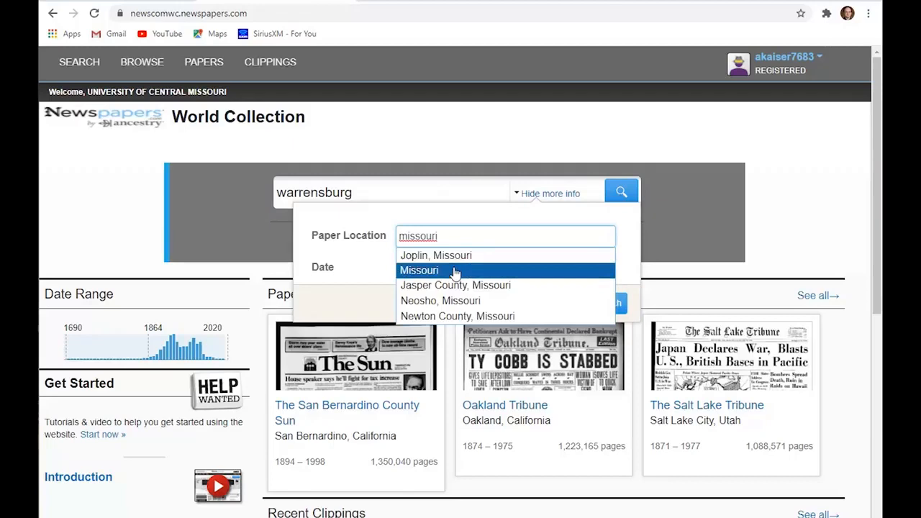
click(419, 270)
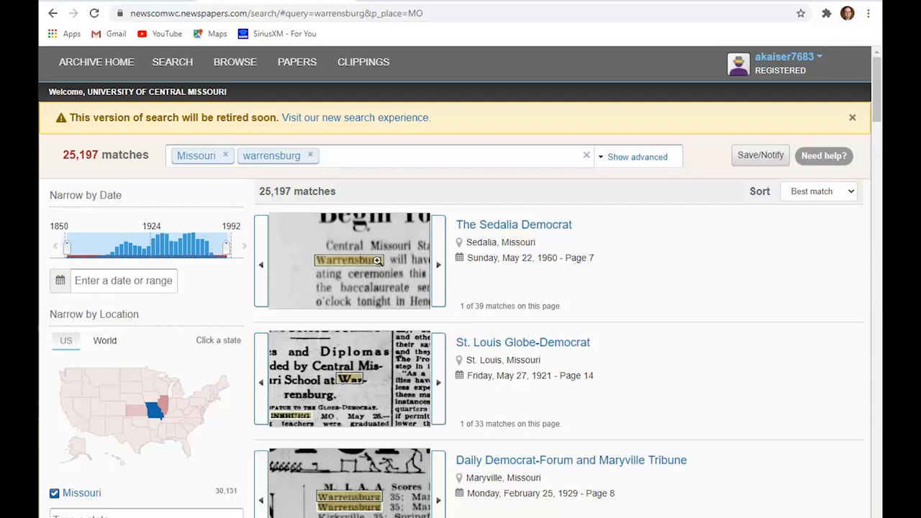
scroll(down, 3)
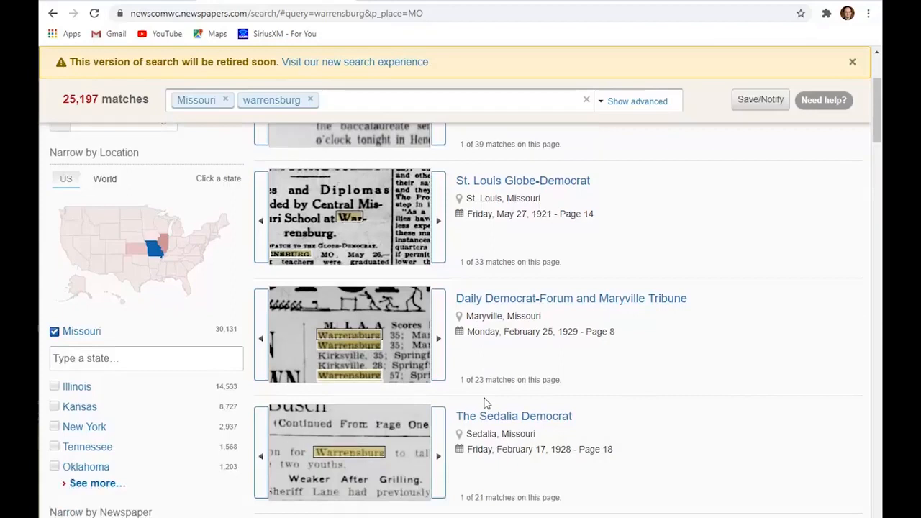
scroll(down, 3)
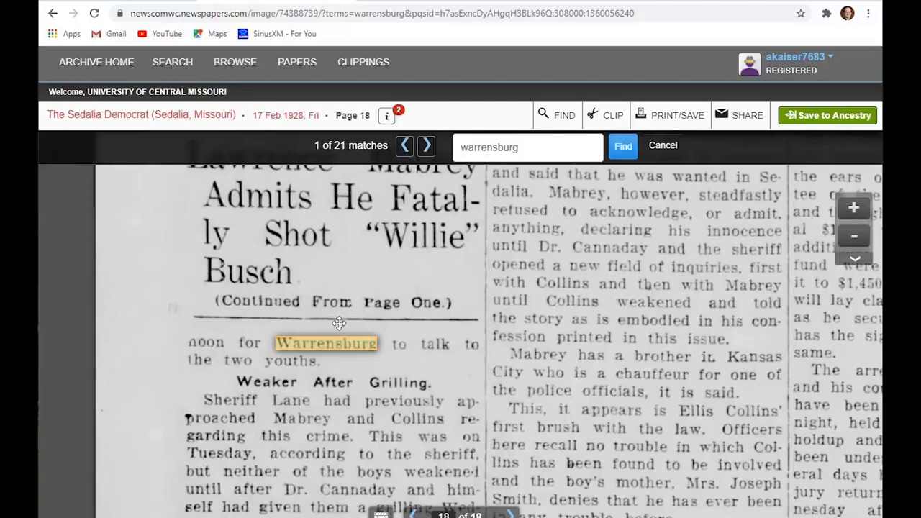
mouse_move(326, 229)
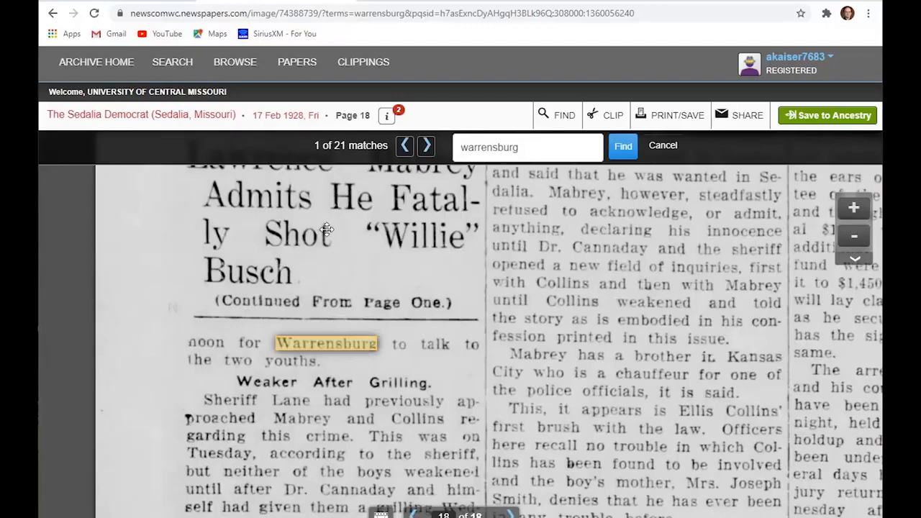